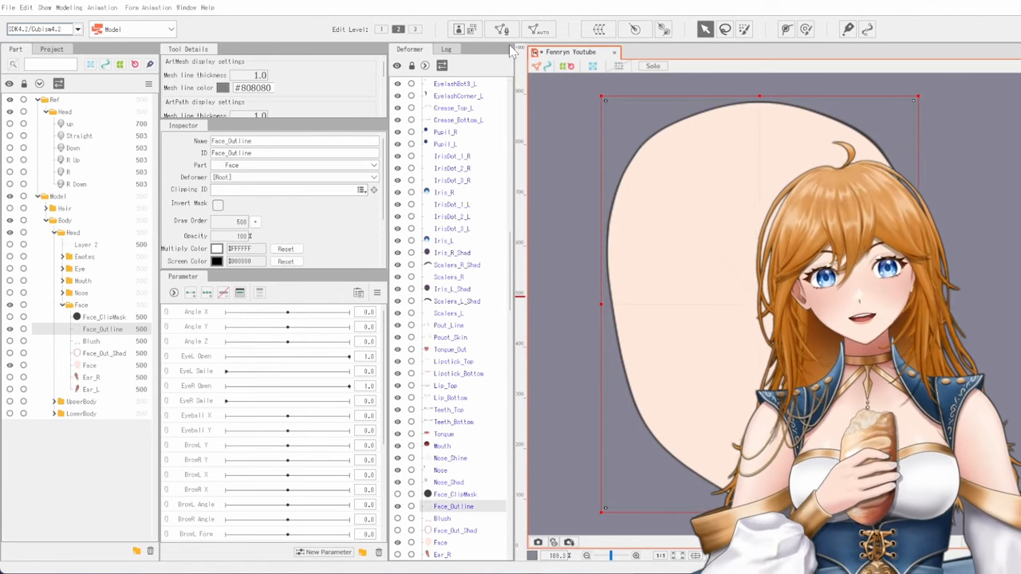
- Trace a stroke-based mesh along the Face_Outline line art in Mesh Edit mode
left_click(501, 29)
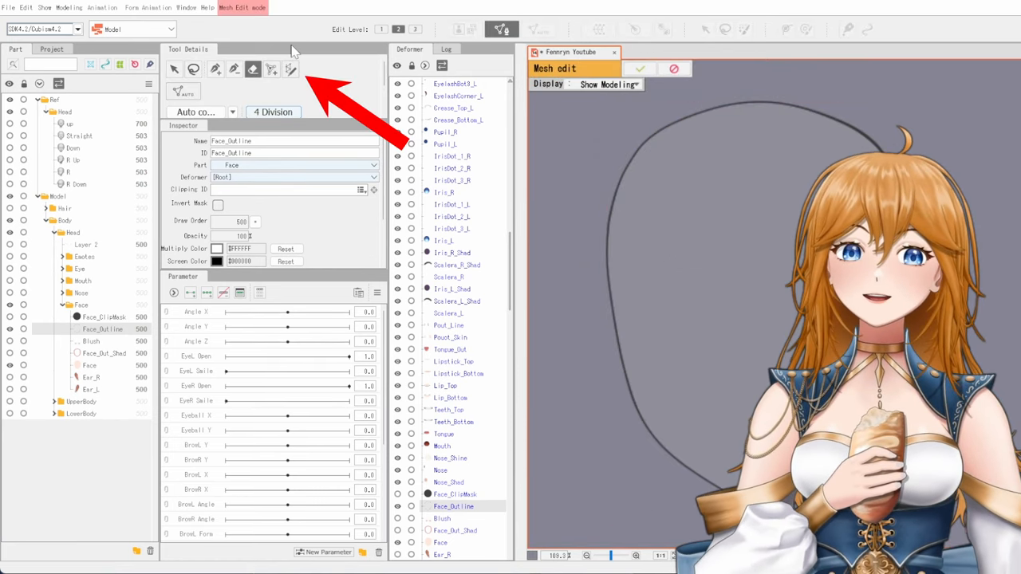
left_click(289, 69)
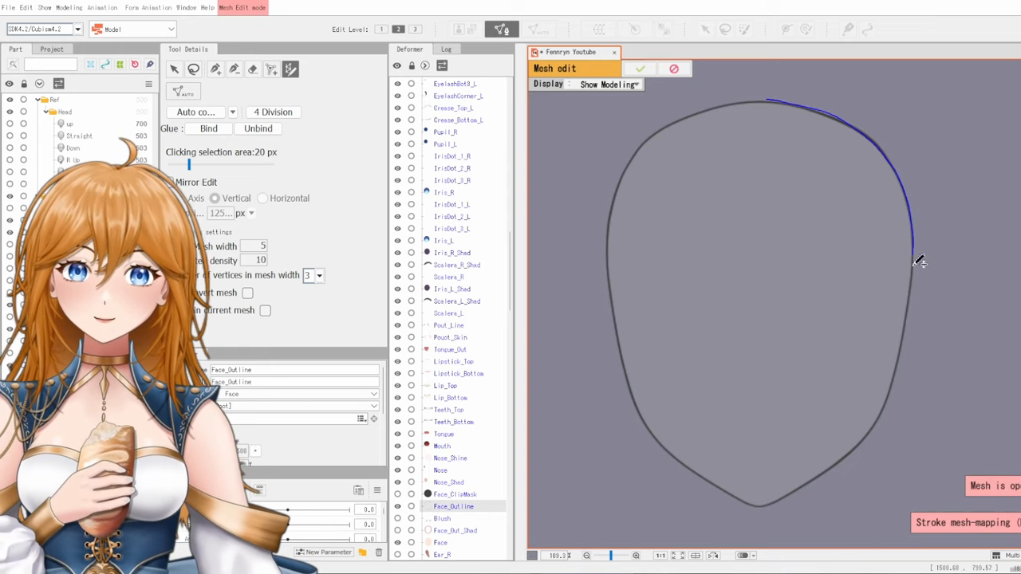
left_click(921, 261)
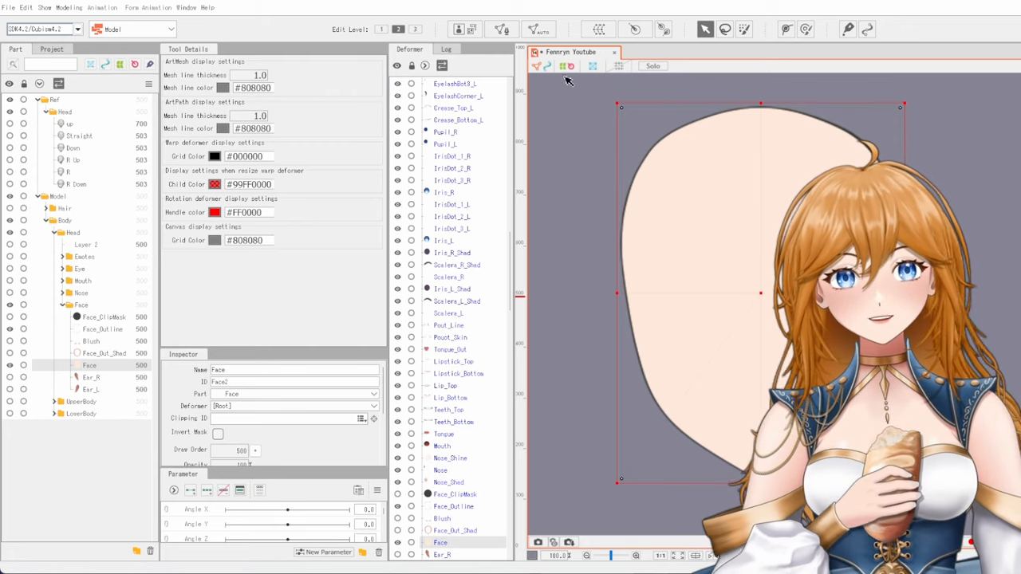
- Generate and apply an automatic mesh covering the Face fill layer
left_click(502, 30)
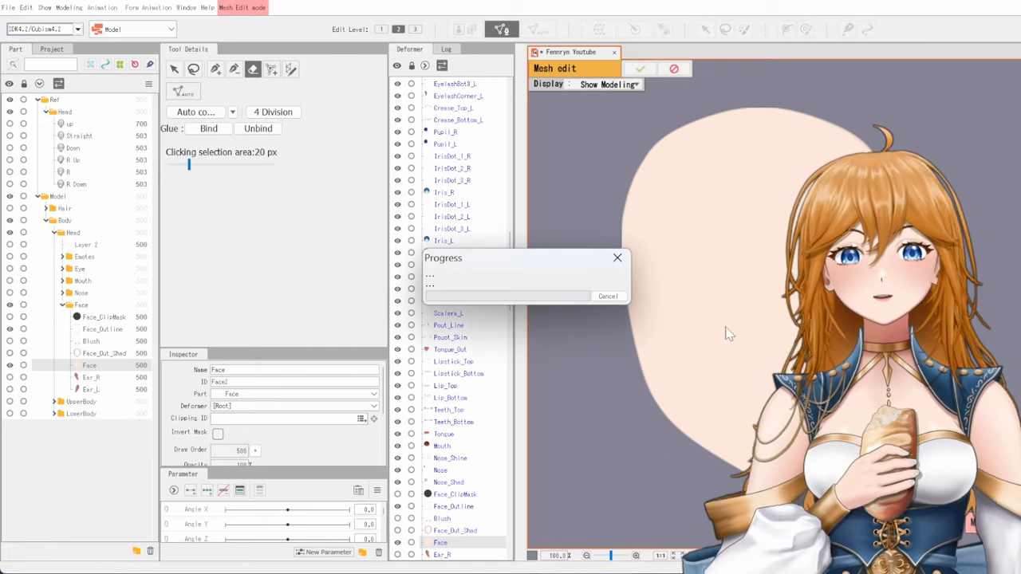
left_click(639, 69)
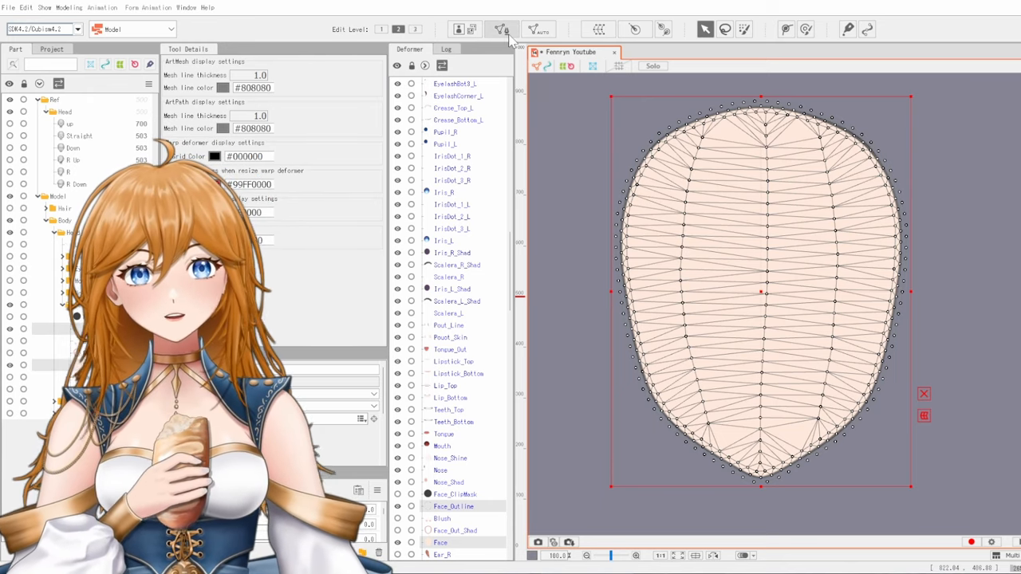
- Glue the Face_Outline and Face meshes together via Modeling > Glue
left_click(501, 29)
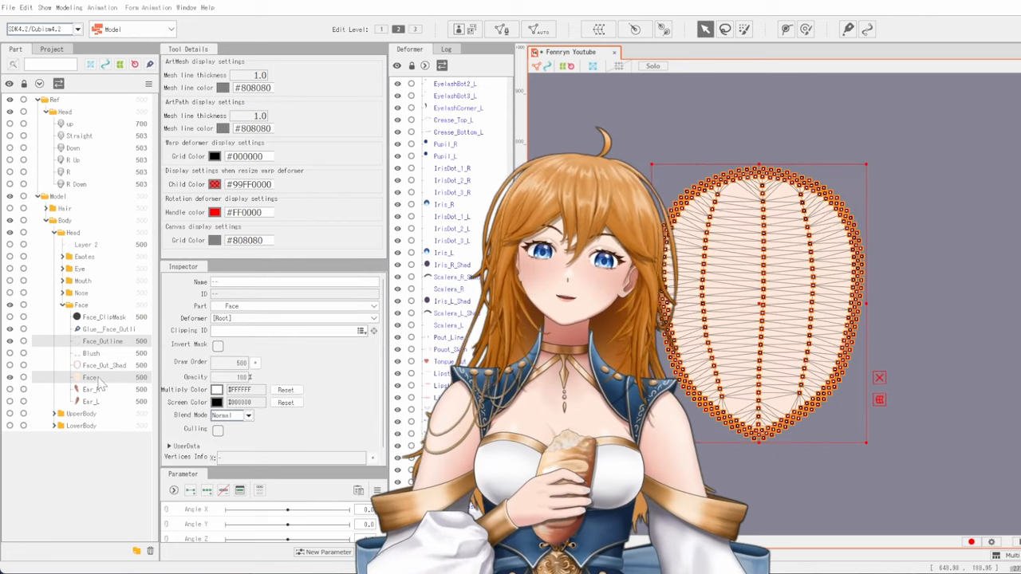
- Create the Face X warp deformer as parent of Face and Face_Outline
left_click(104, 365)
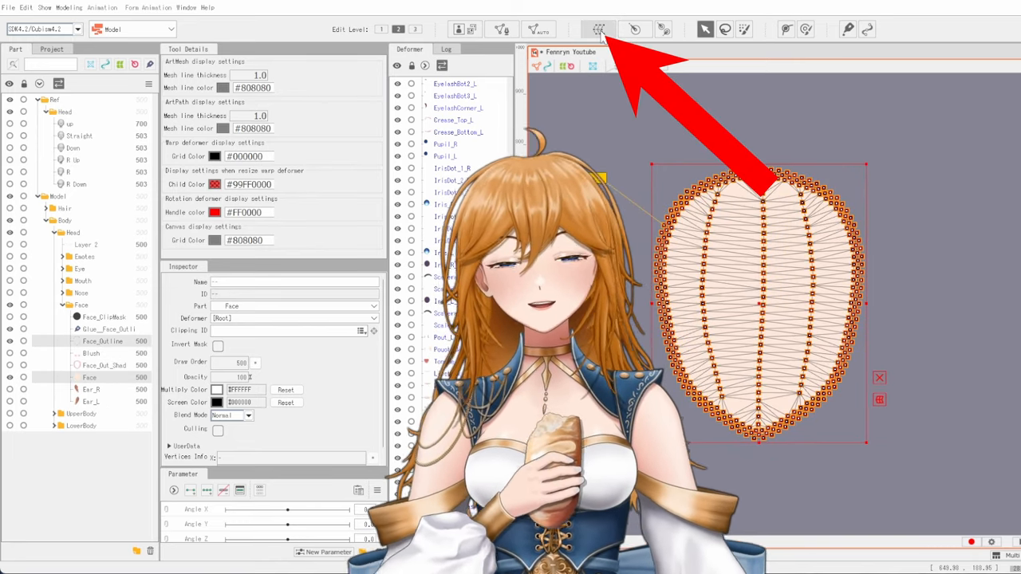
left_click(598, 29)
type("Face X")
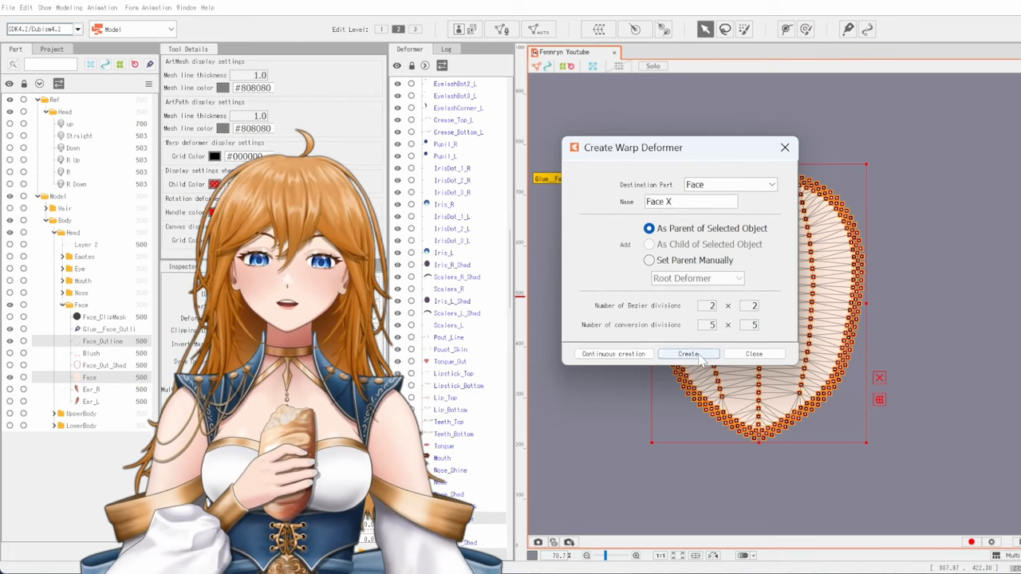
left_click(689, 353)
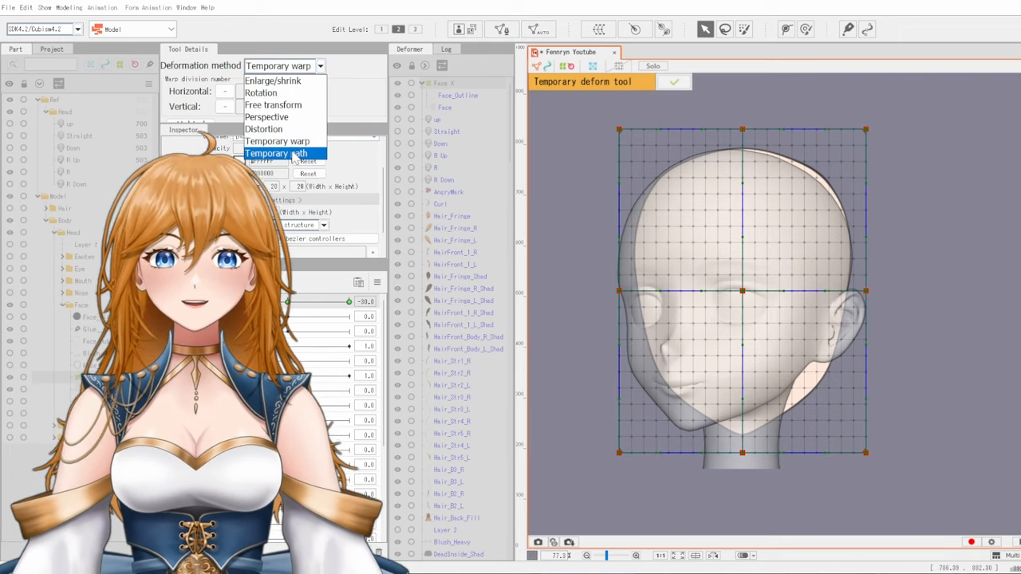
- At Angle X −30, reshape Face X with the Temporary deform path tool to match the turned head
left_click(276, 153)
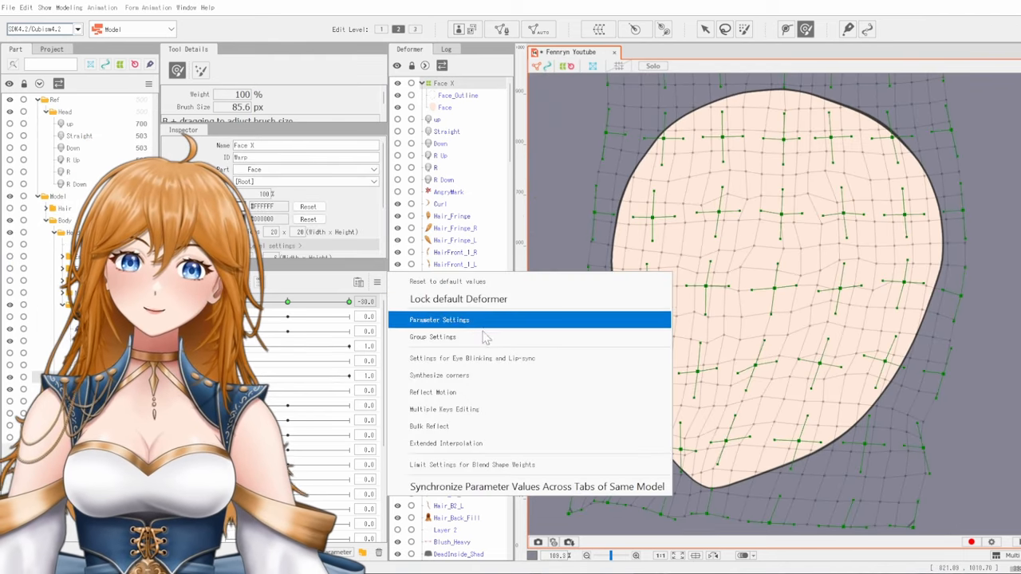
- Reflect the Angle X −30 face pose horizontally using Reflect Motion
left_click(433, 392)
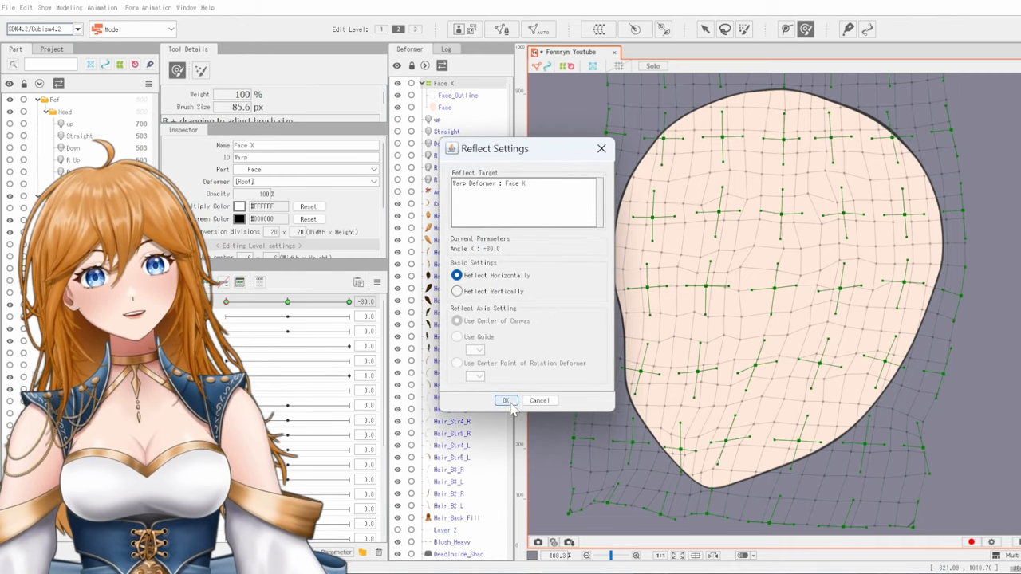
left_click(507, 400)
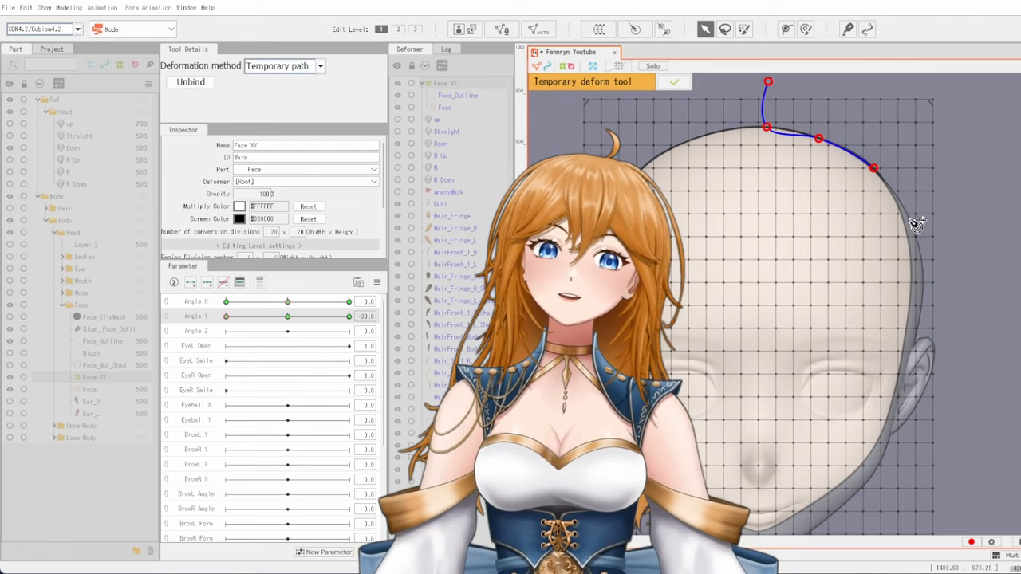
- Bend the top of the face toward the reference head and pin its lower edge with a path point
left_click_drag(874, 168, 881, 435)
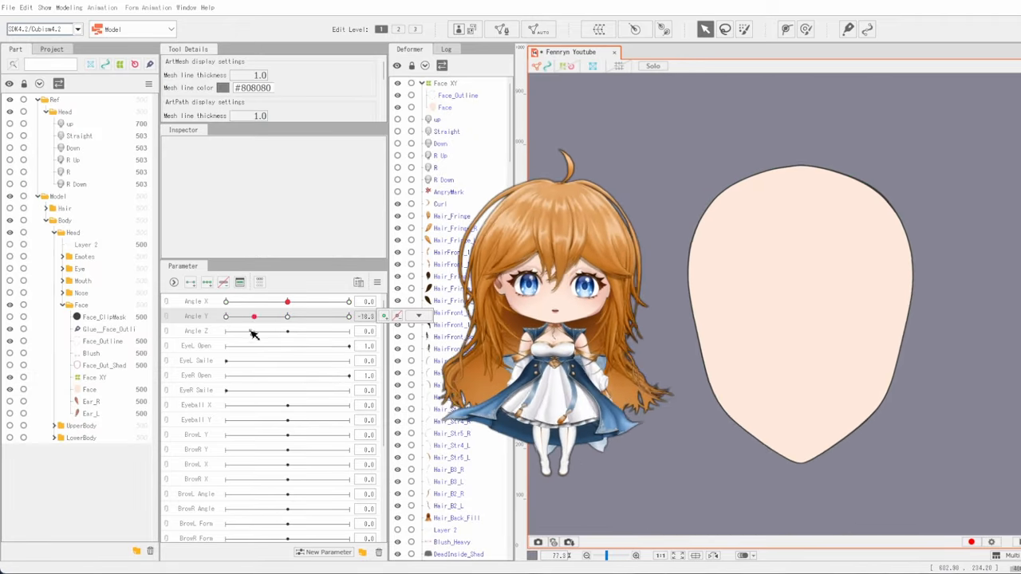
left_click(94, 378)
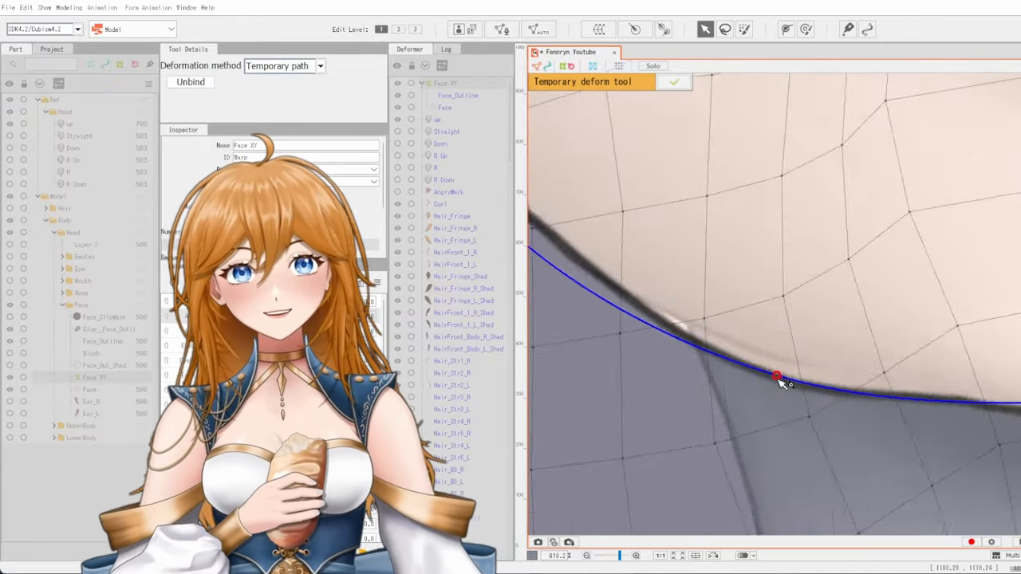
left_click(673, 81)
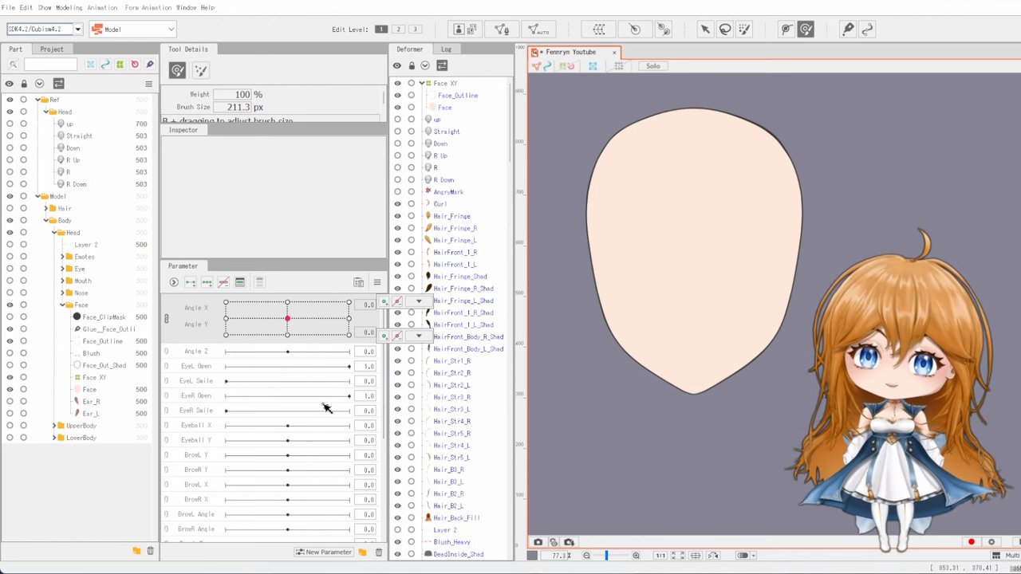
- Apply a Standard-preset automatic mesh to the Face_Out_Shad shading layer
left_click(104, 365)
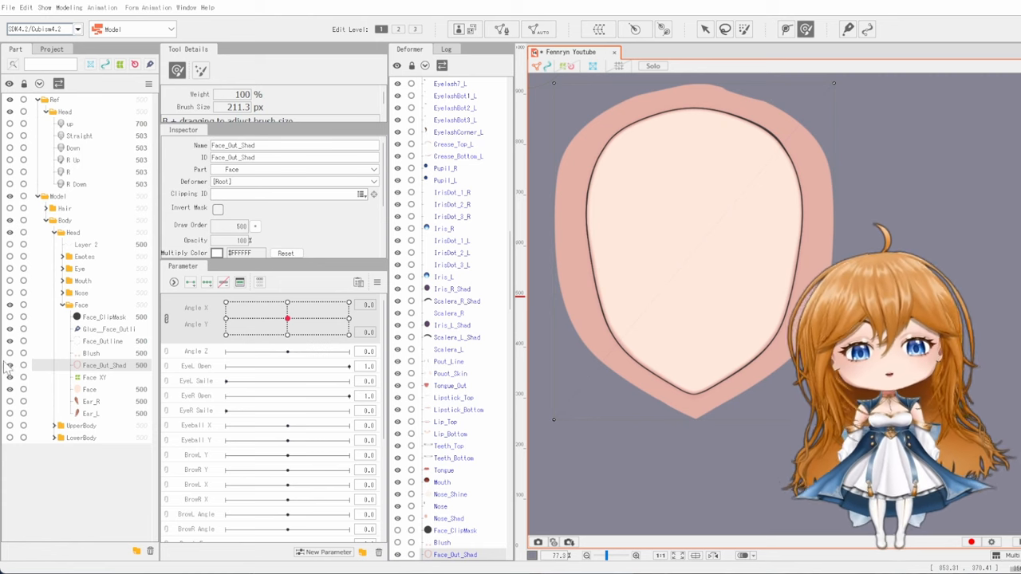
mouse_move(535, 30)
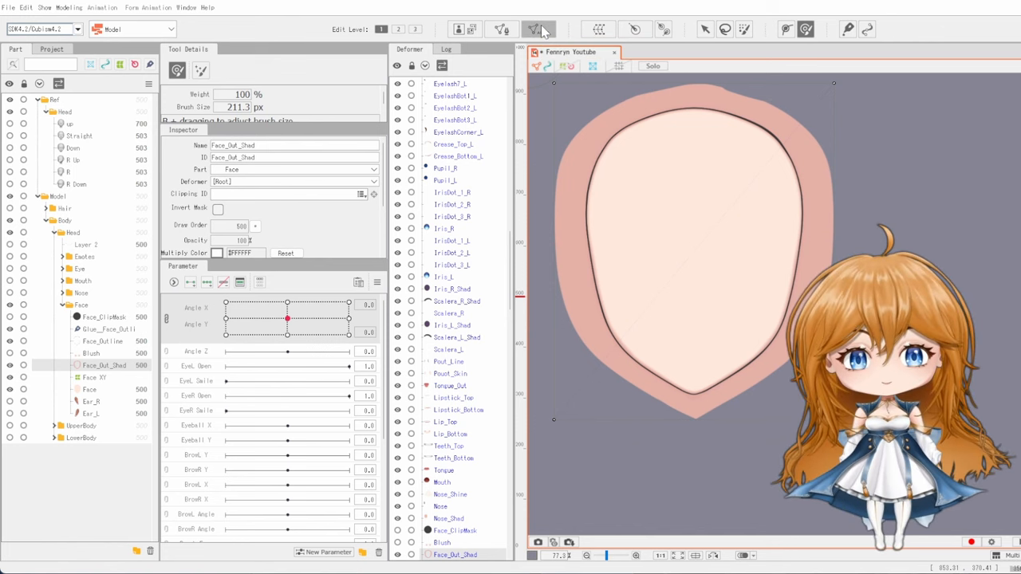
left_click(538, 30)
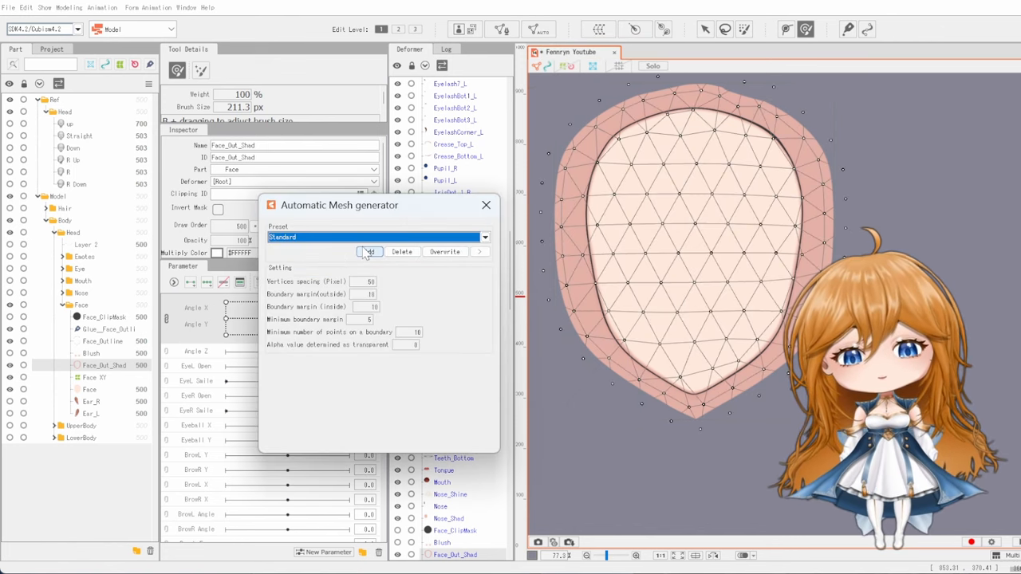
left_click(368, 251)
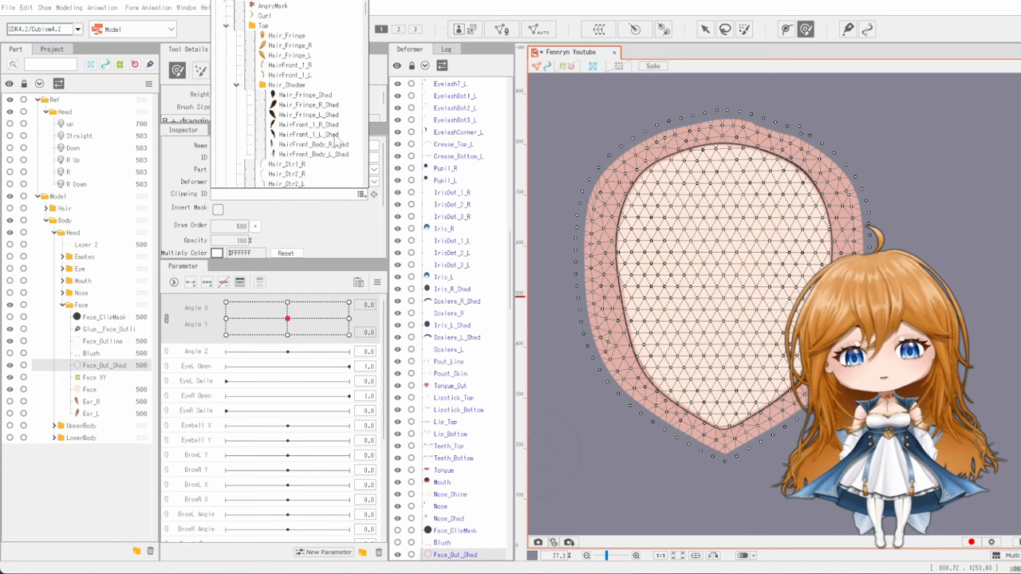
- Set Face_Out_Shad's Clipping ID to Face_ClipMask in the Inspector
scroll("down", 3)
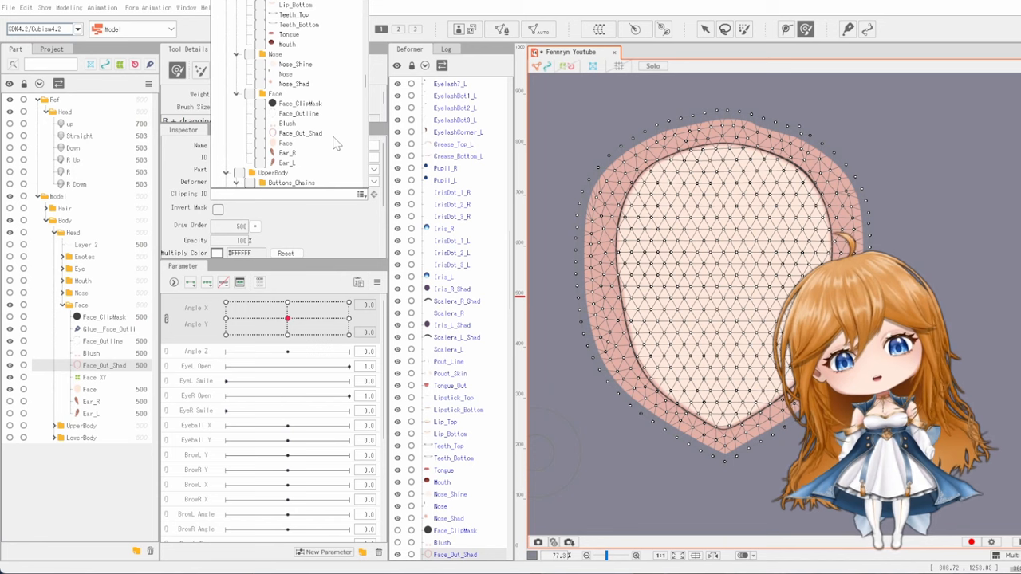
left_click(286, 143)
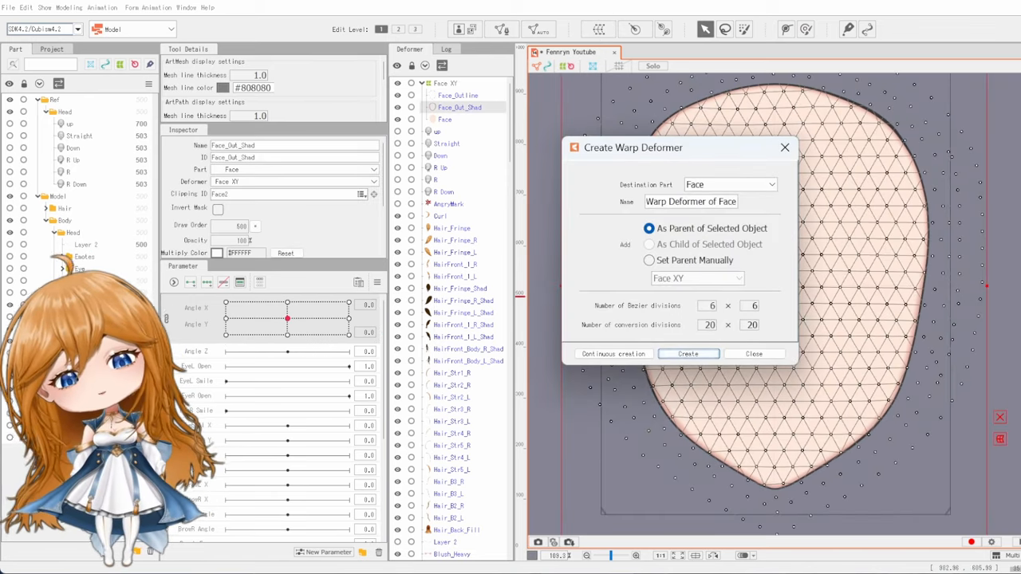
- Create the FaceOutline XY warp deformer as parent of Face_Out_Shad
type("FaceOutline_XY")
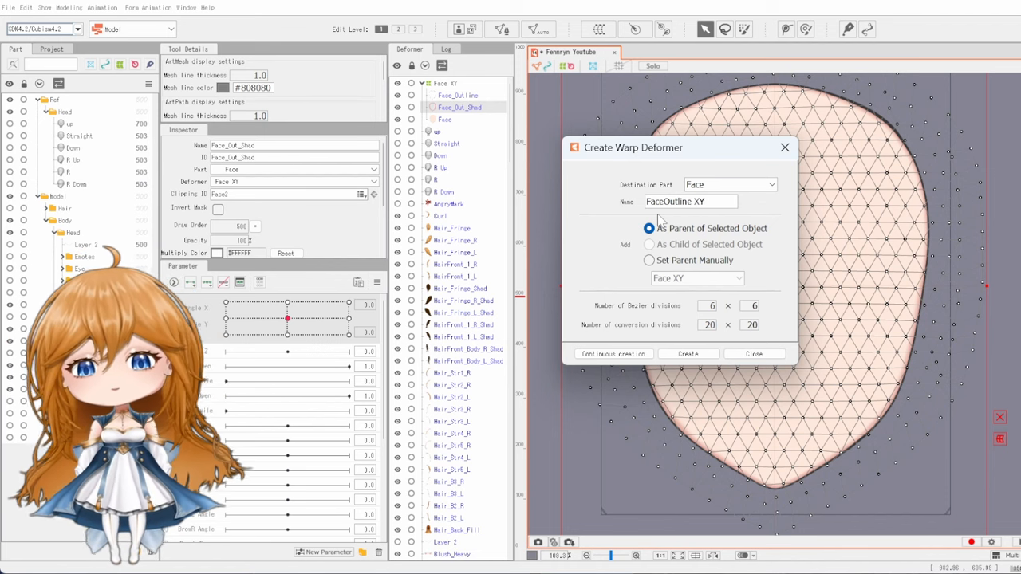
left_click(688, 353)
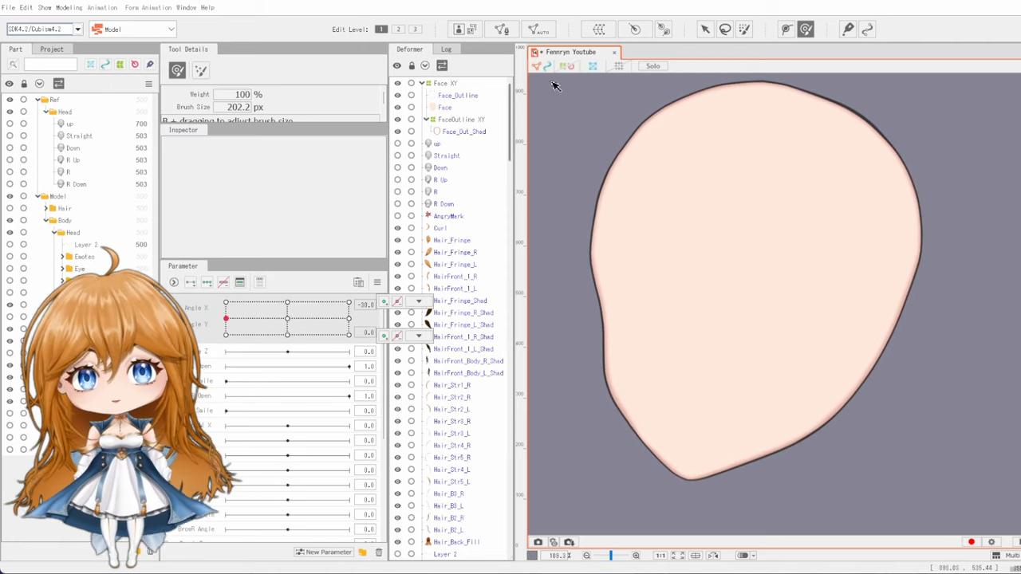
left_click(459, 119)
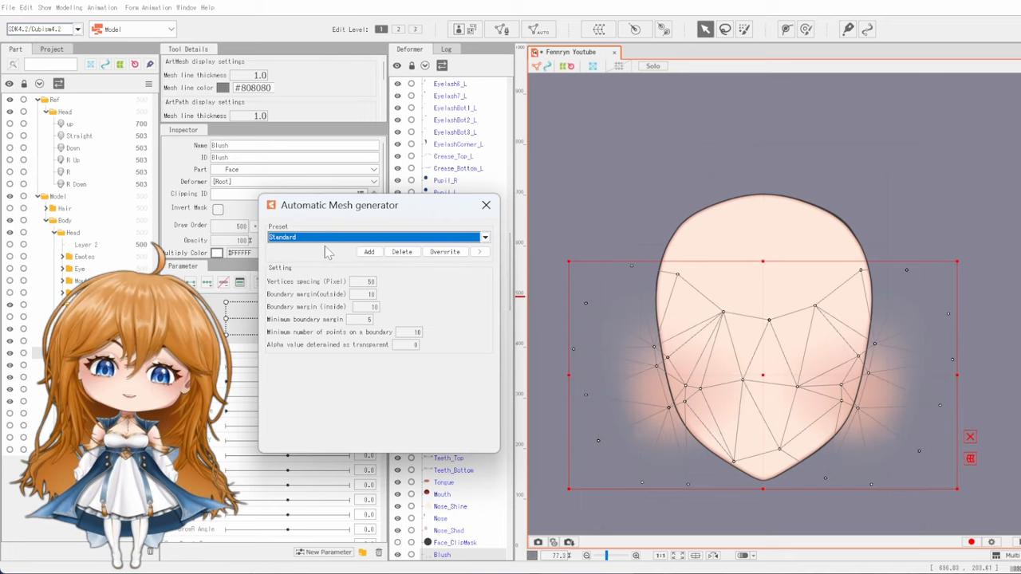
- Generate a Standard-preset mesh for Blush and reparent Blush under the Face XY deformer
left_click(486, 205)
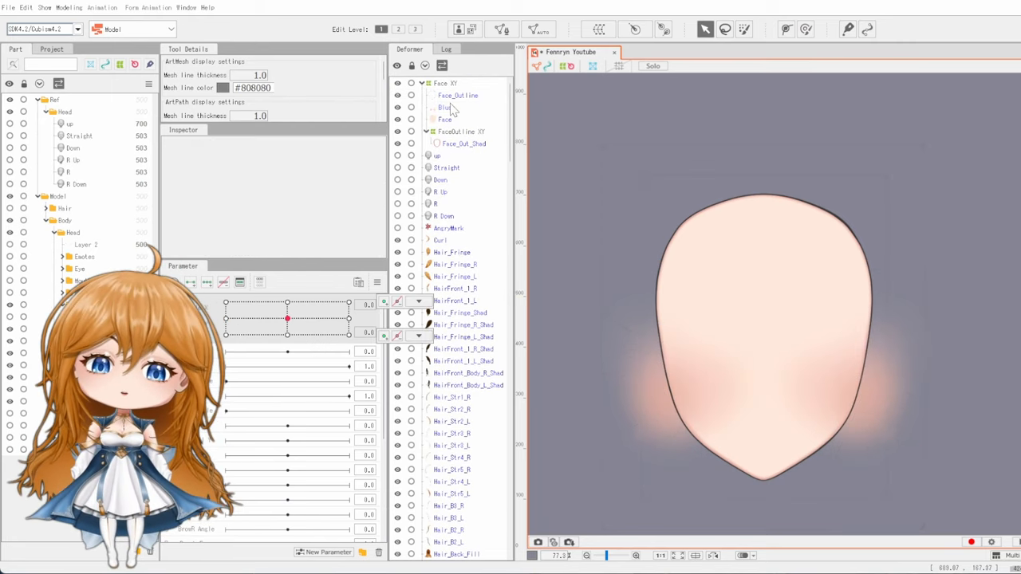
left_click(445, 107)
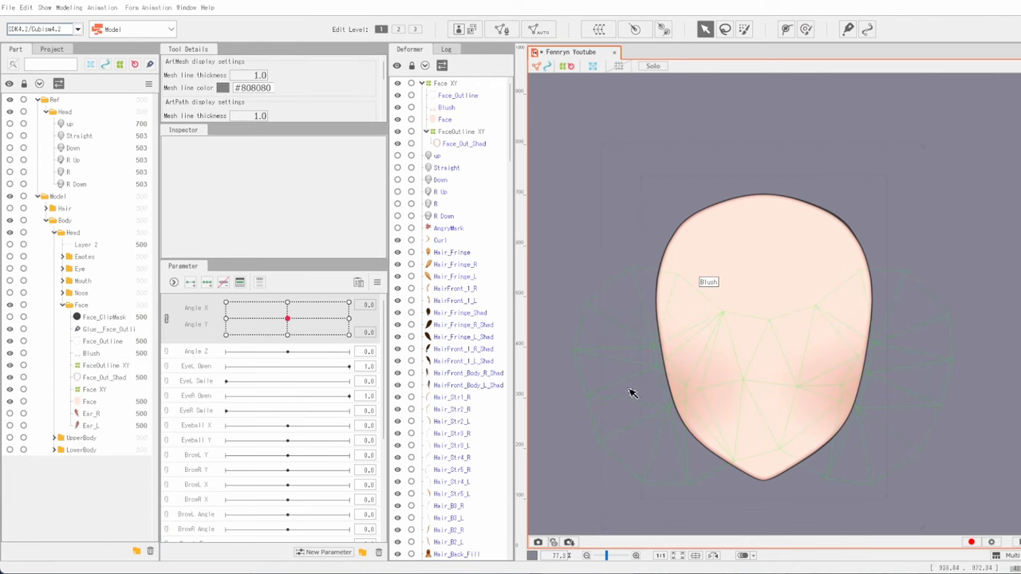
left_click(446, 95)
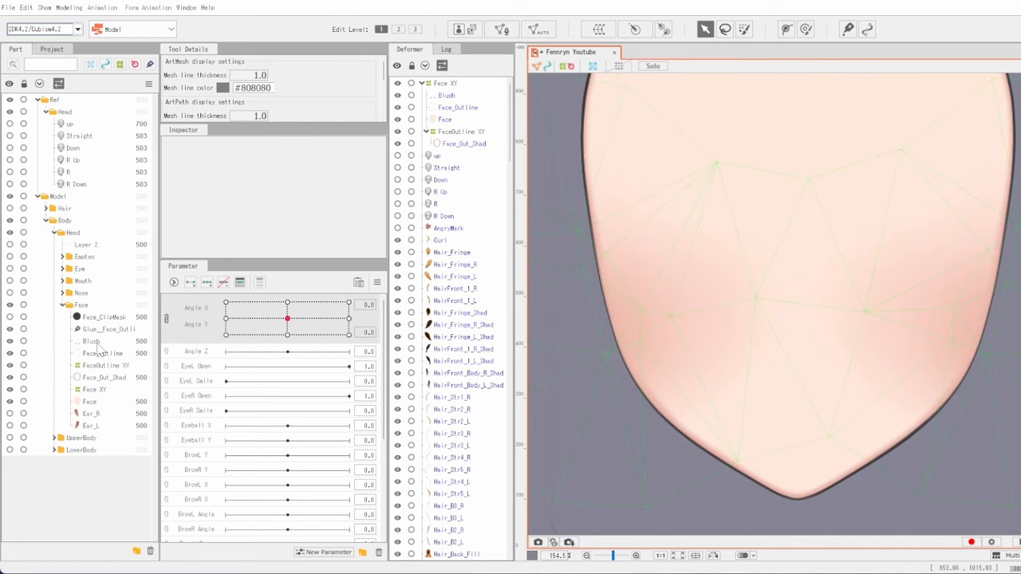
left_click(91, 341)
type("Blush XY")
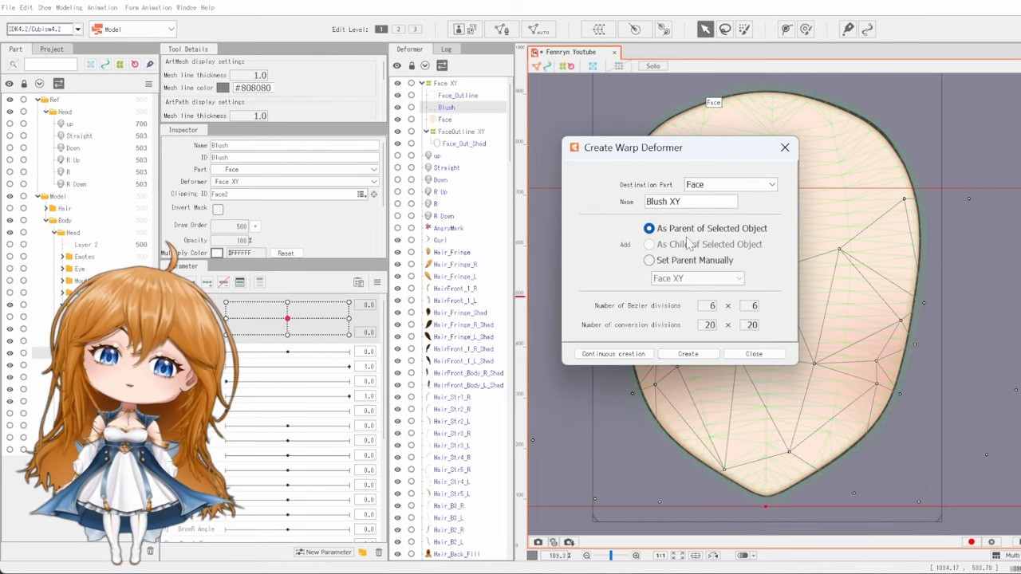
- Add a Blush XY warp deformer, warp its grid for Angle X -30, and mirror it to 30
left_click(686, 353)
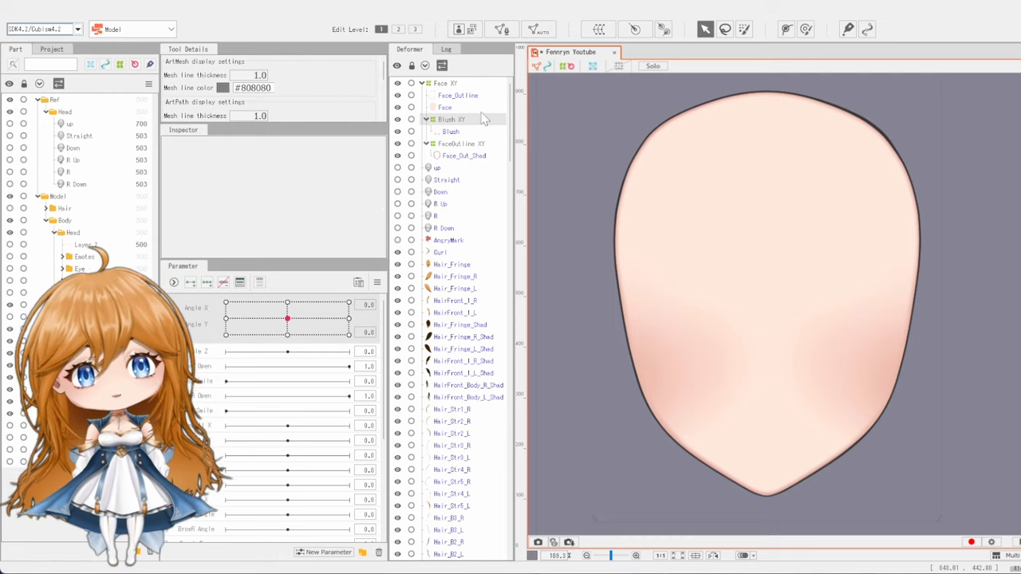
left_click(451, 118)
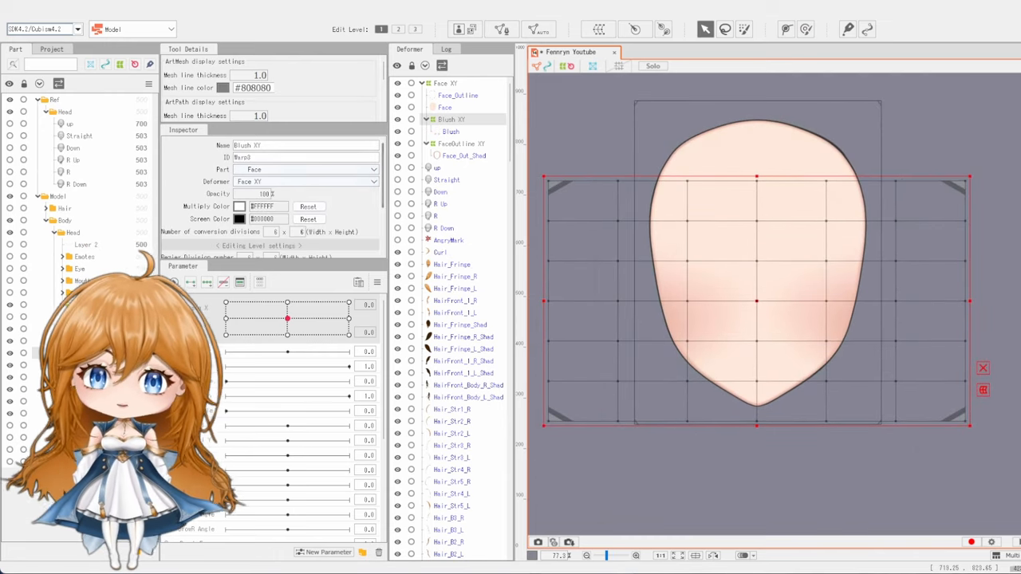
left_click_drag(287, 318, 226, 318)
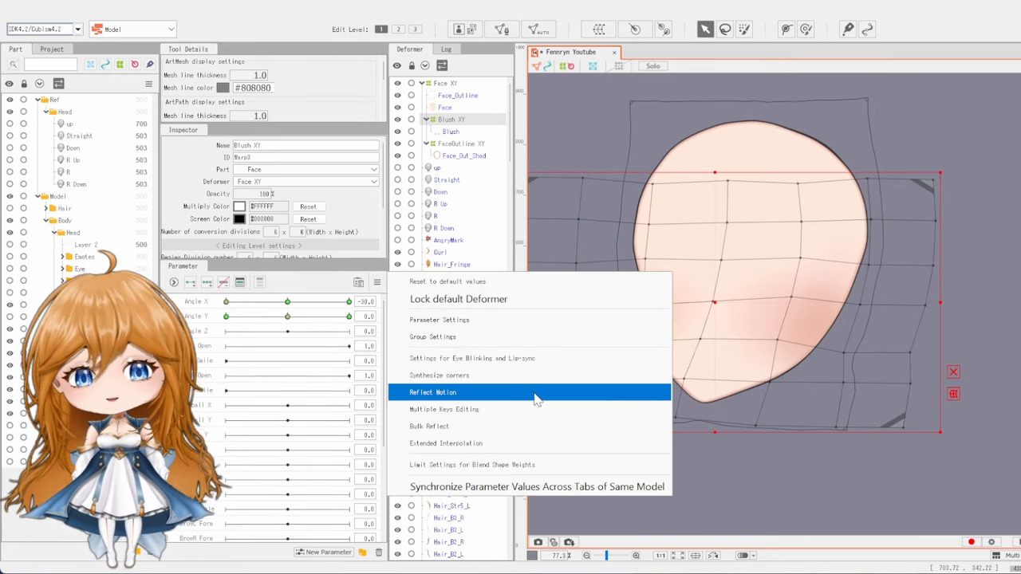
left_click(433, 392)
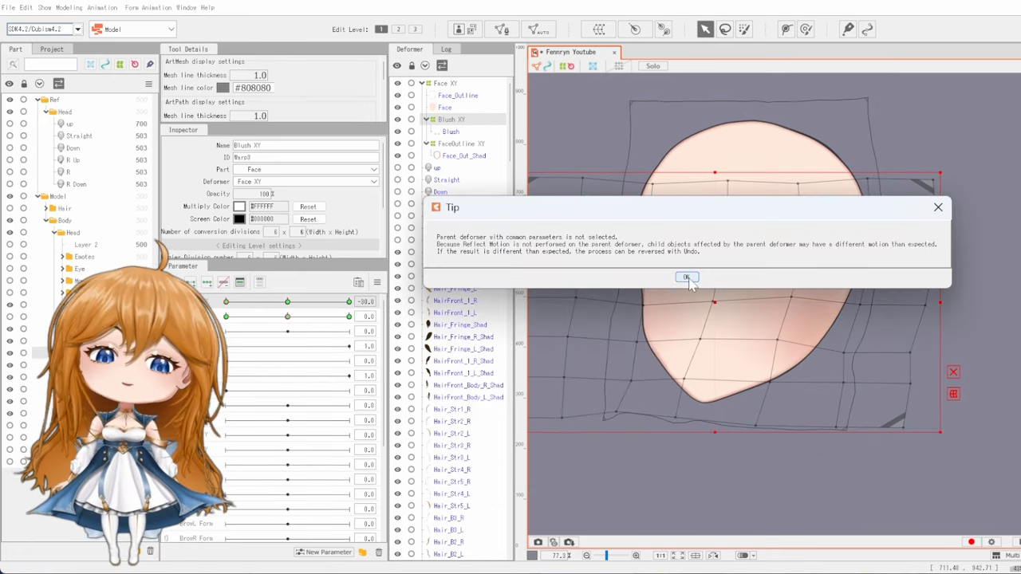
left_click(685, 276)
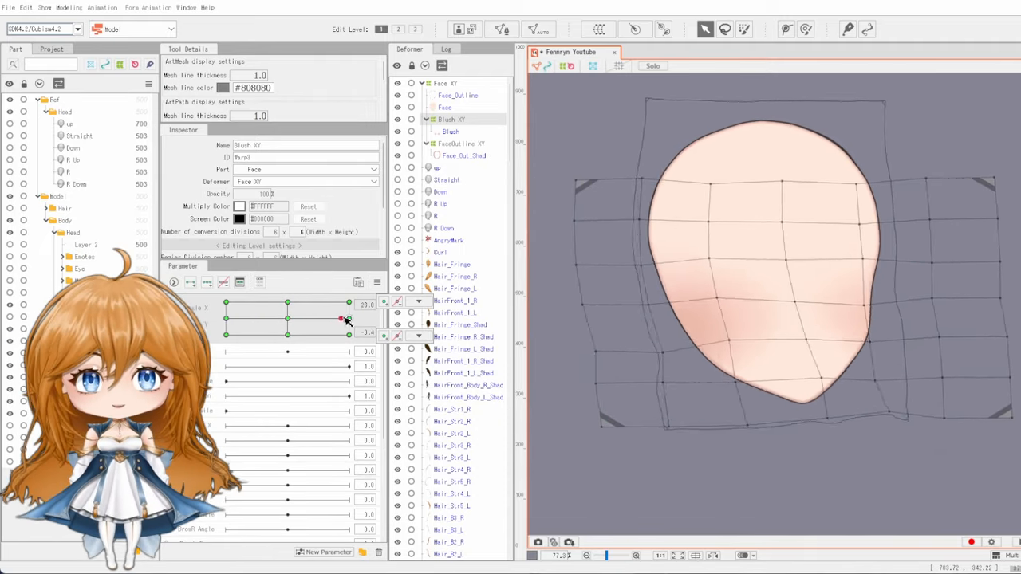